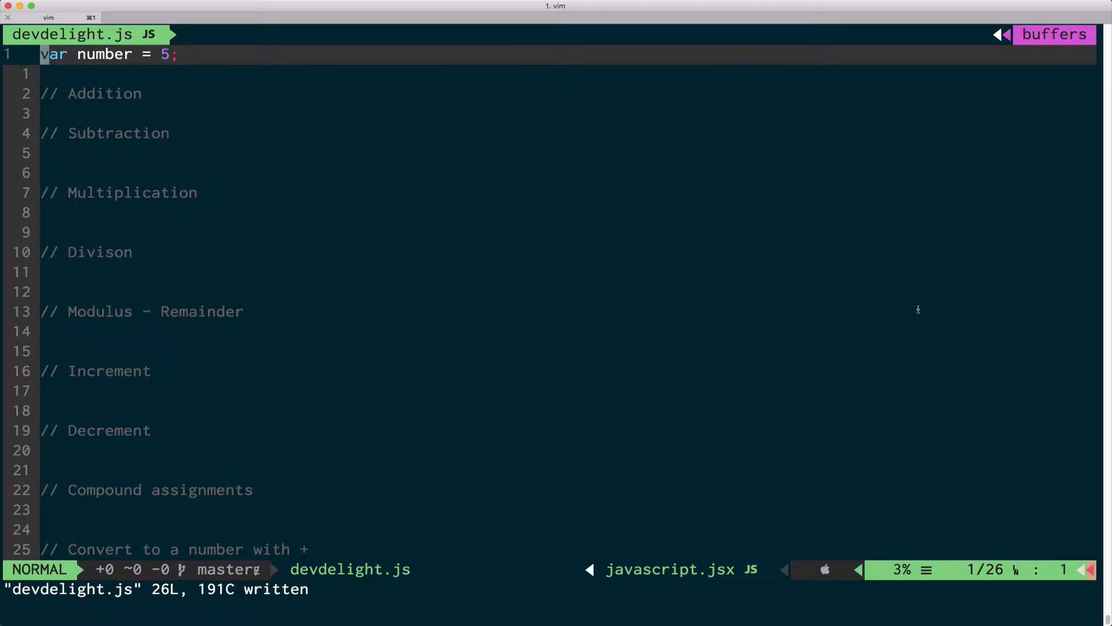
# - Log console.log(number + 1) under // Addition, save, and check the browser console prints 6
pyautogui.press('o')
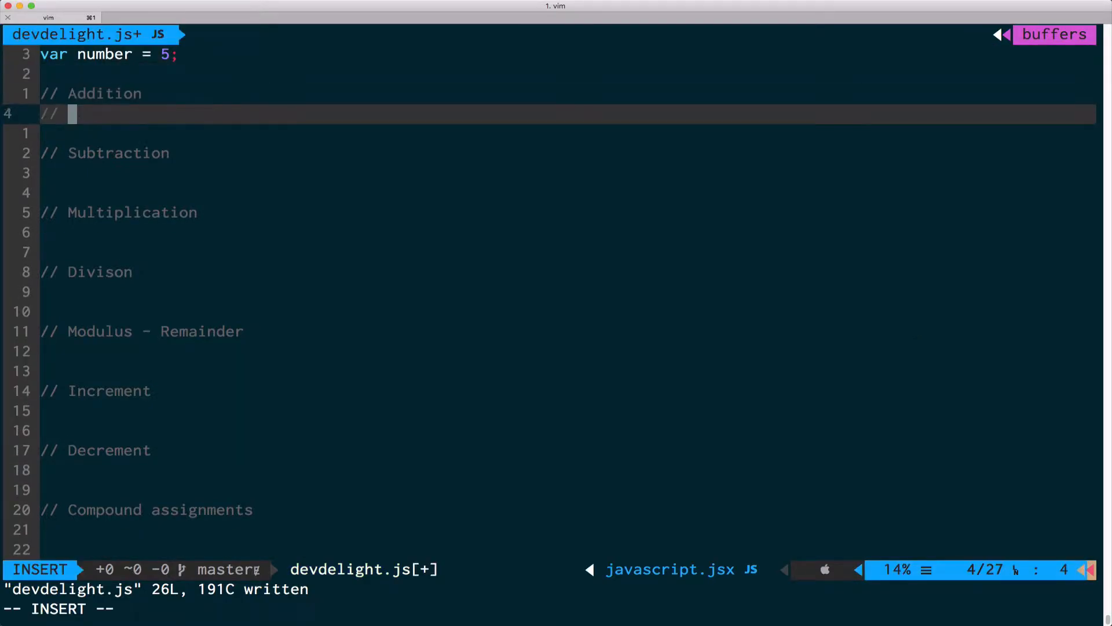
pyautogui.write('console.log(number + 1);')
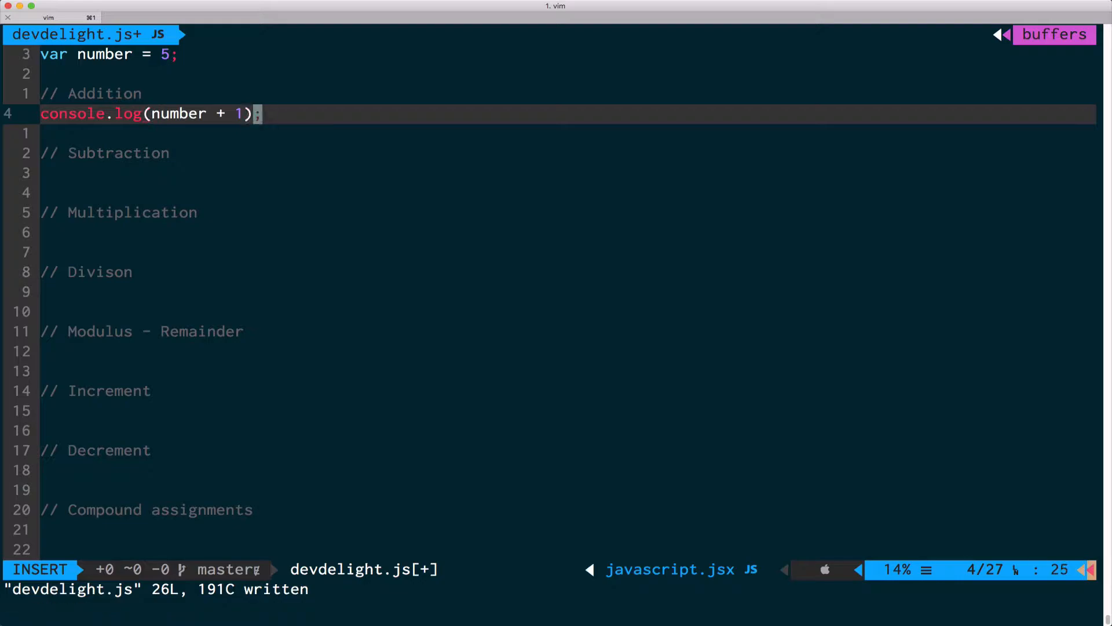
pyautogui.press('Escape')
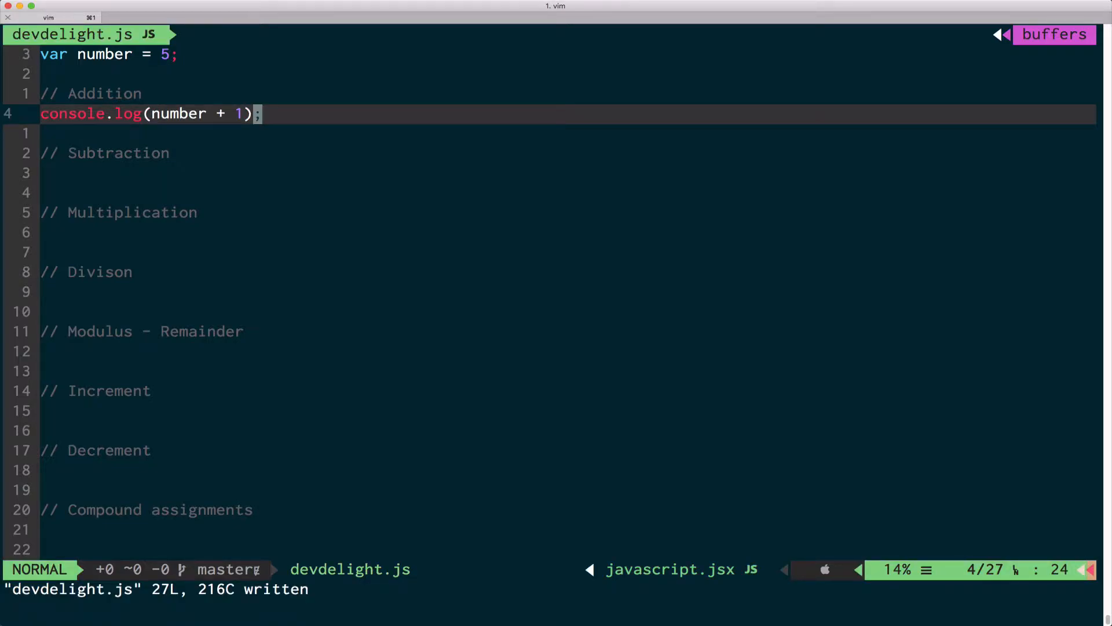
pyautogui.press('cmd+tab')
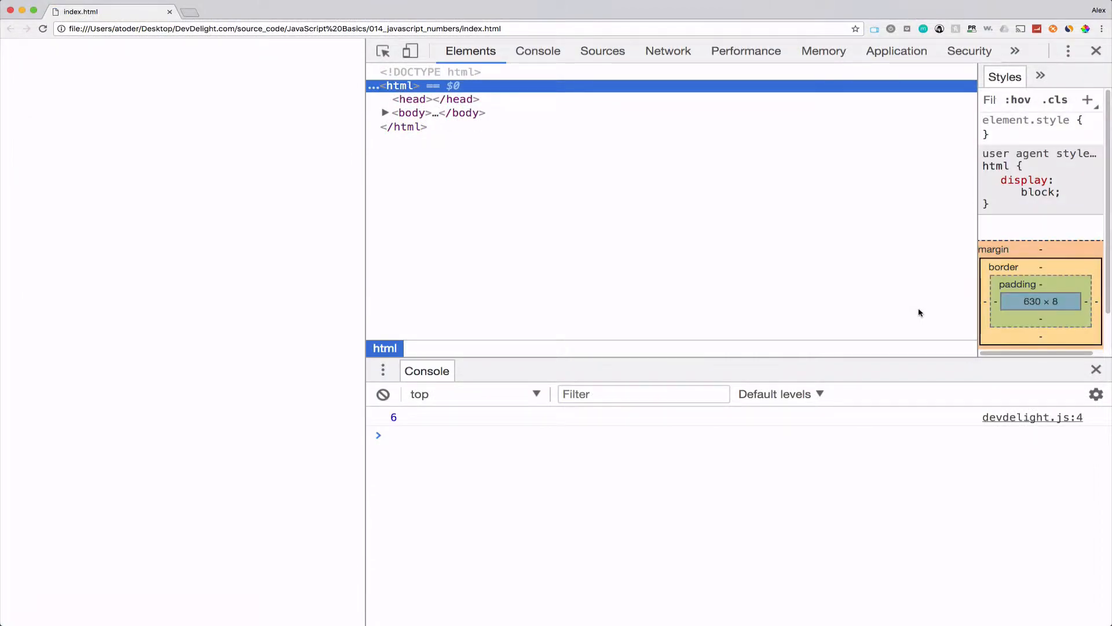
pyautogui.press('cmd+tab')
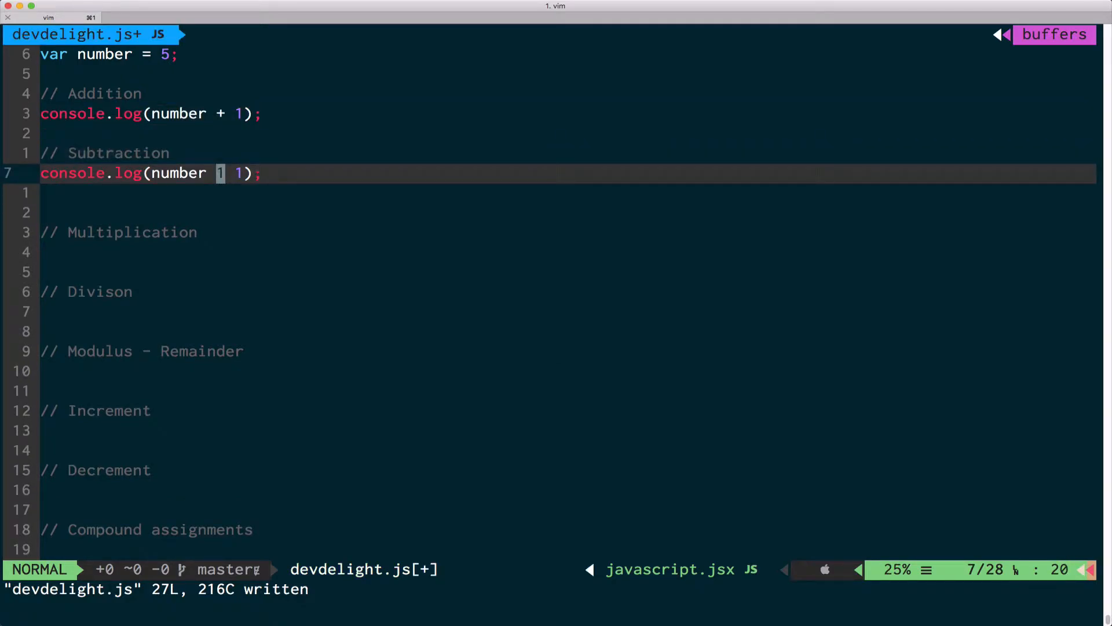
# - Log number - 1, number * 5, number / 5 and number % 5 under their operator comments
pyautogui.write('-')
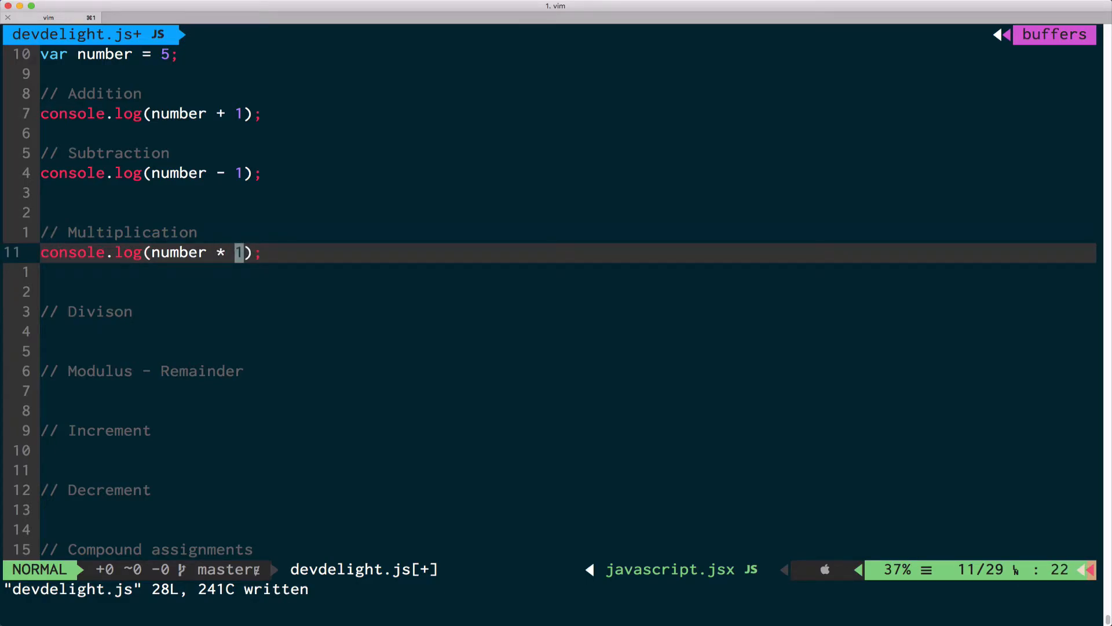
pyautogui.write('5')
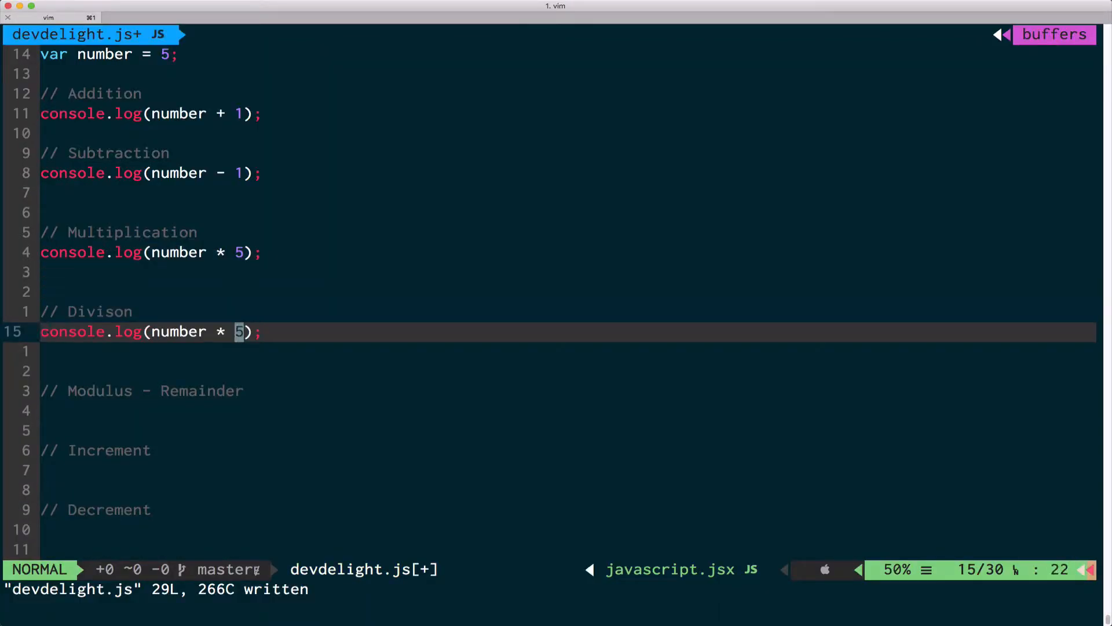
pyautogui.write('r/')
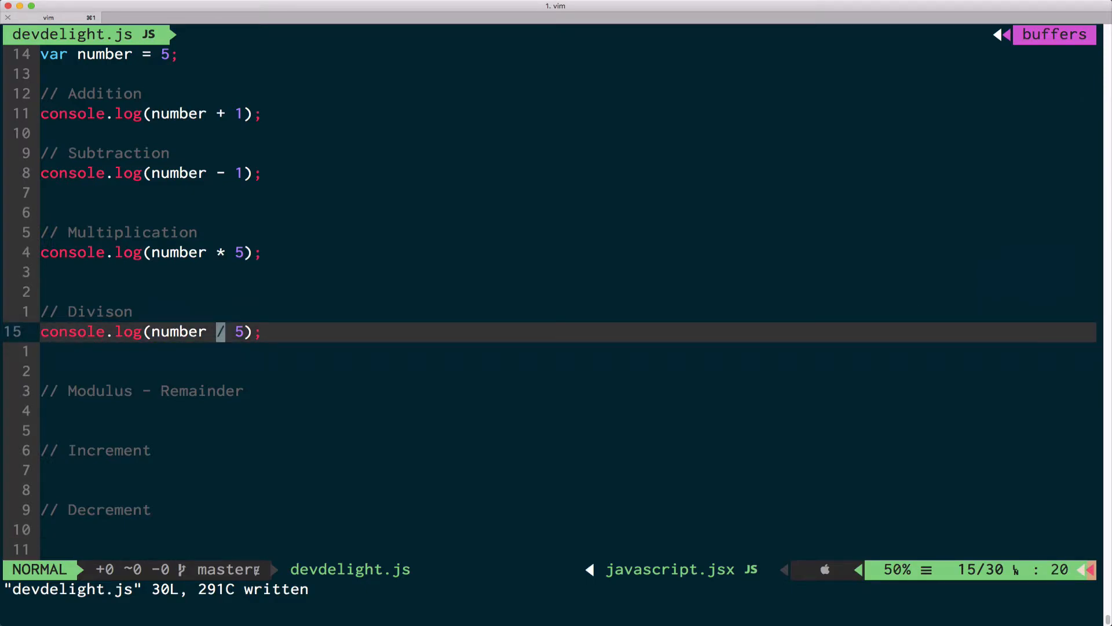
pyautogui.moveTo(919, 313)
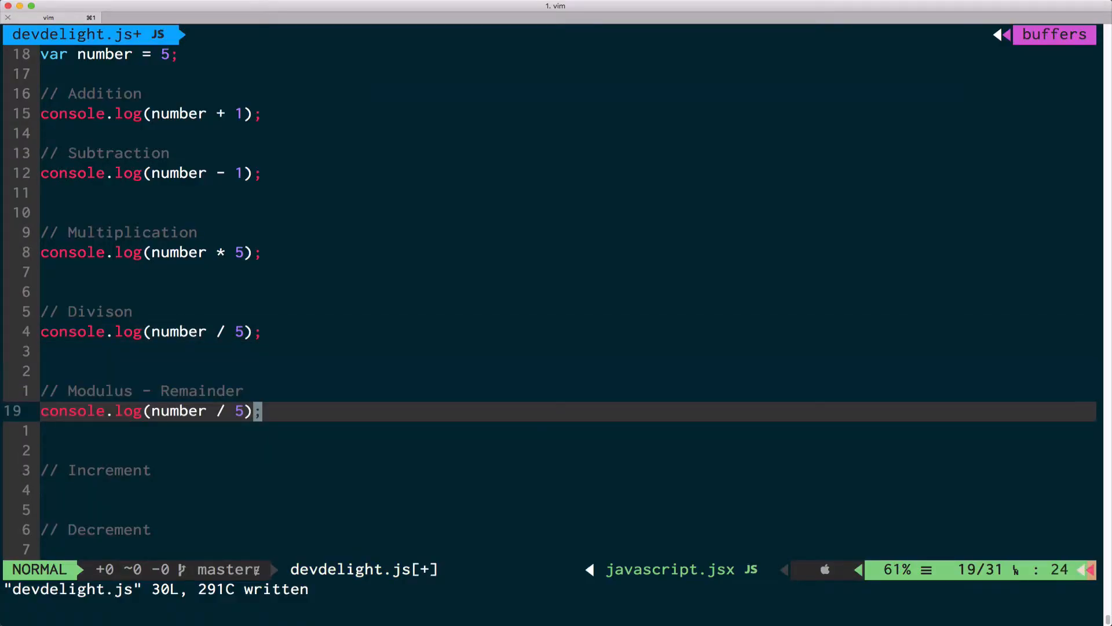
pyautogui.press('h')
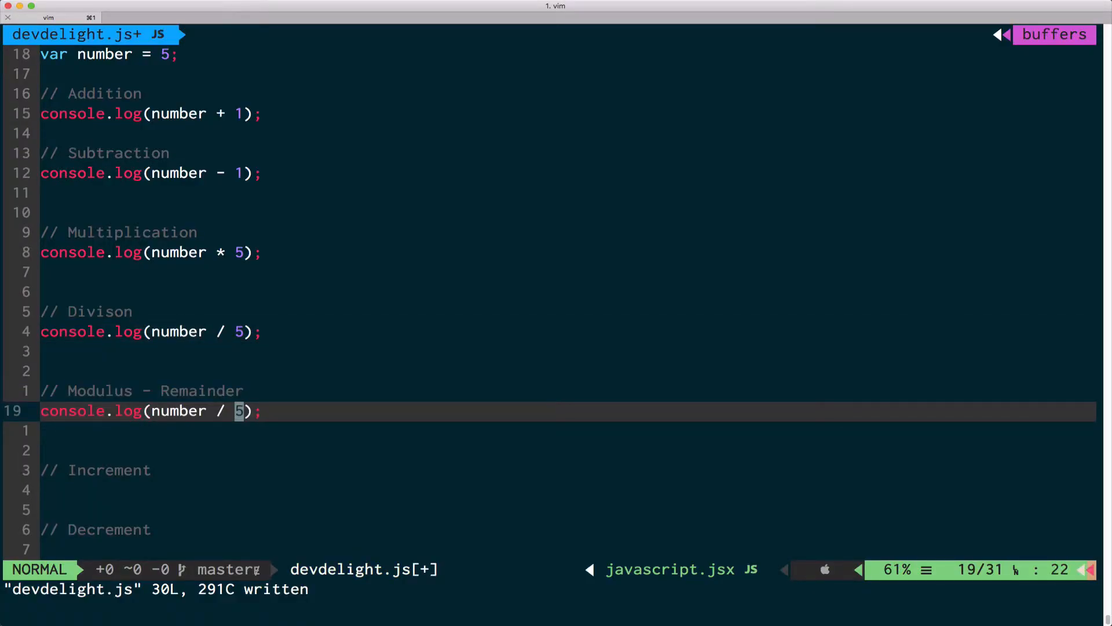
pyautogui.write('%')
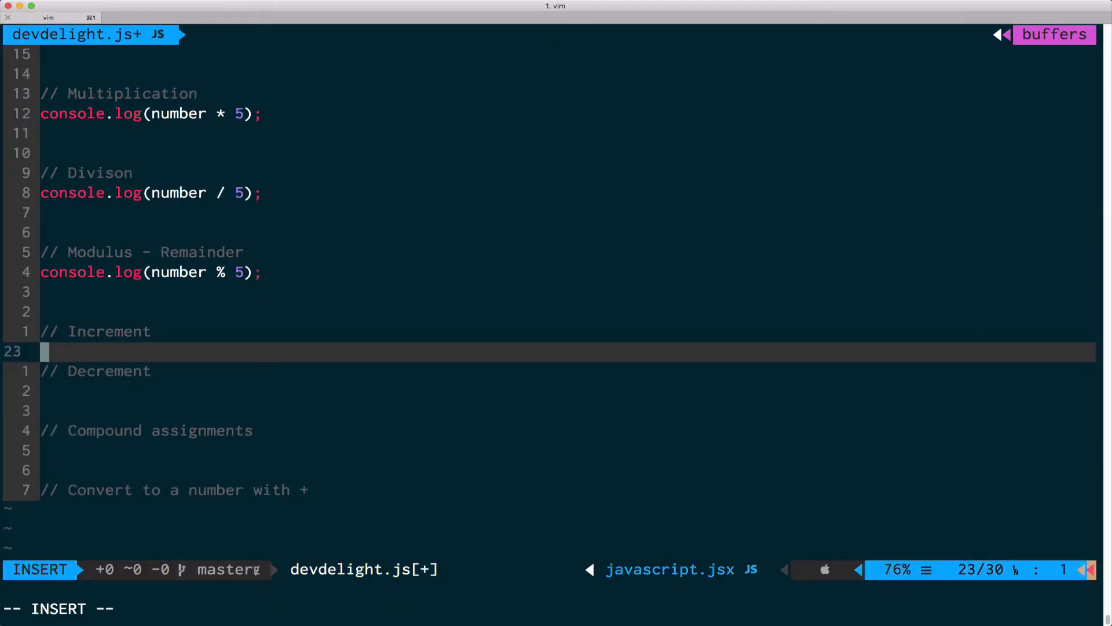
# - Log ++number and number++ under Increment, --number and number-- under Decrement, then check the console
pyautogui.write('console.log()')
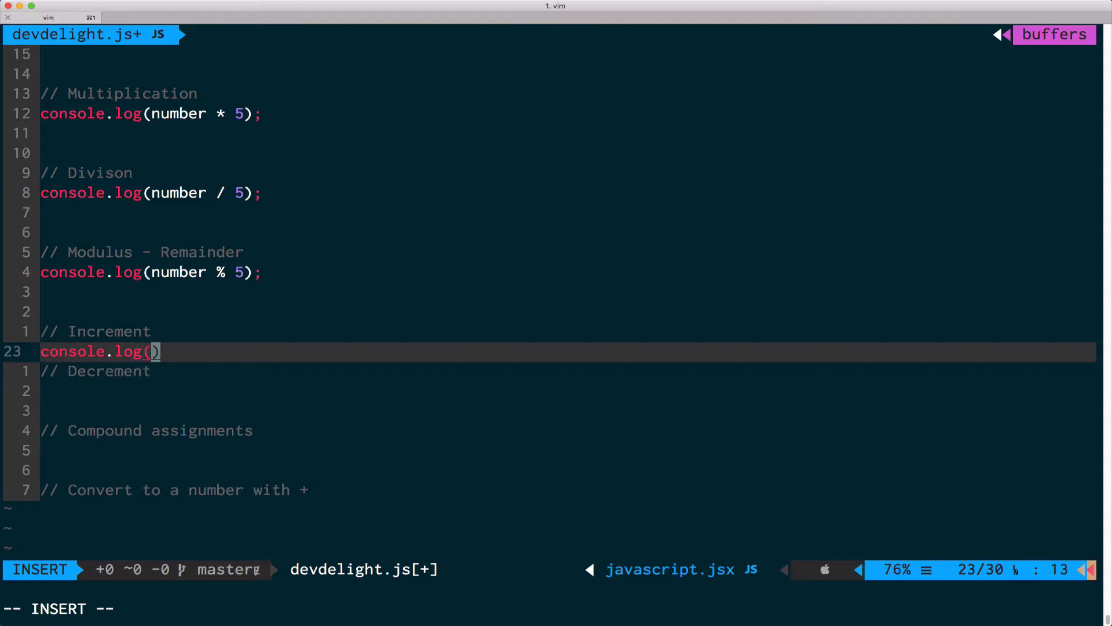
pyautogui.write('++number')
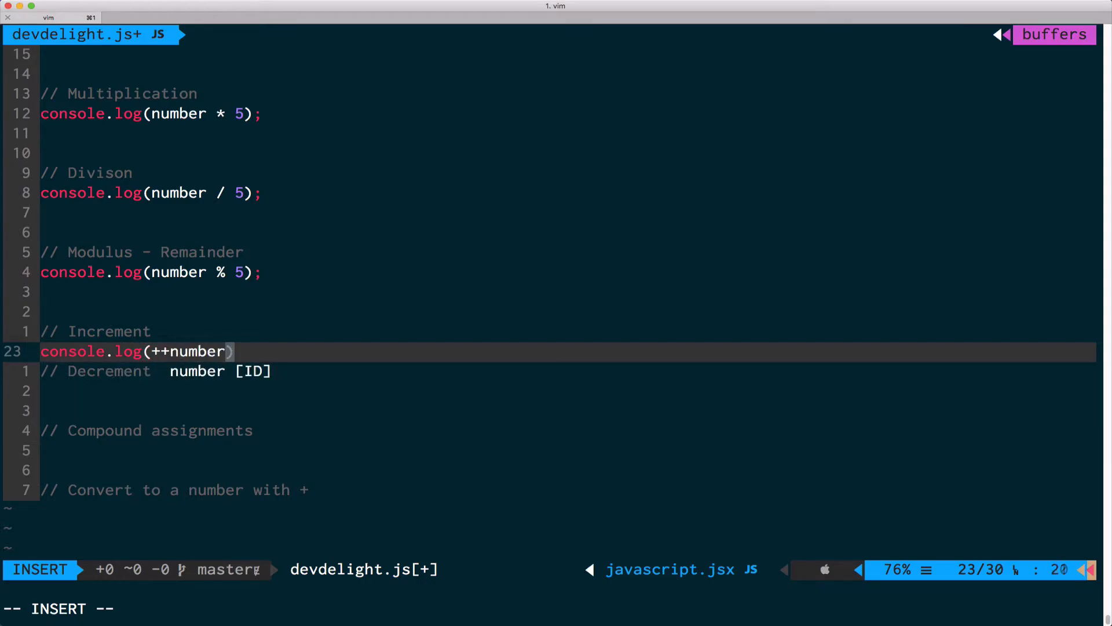
pyautogui.press('Escape')
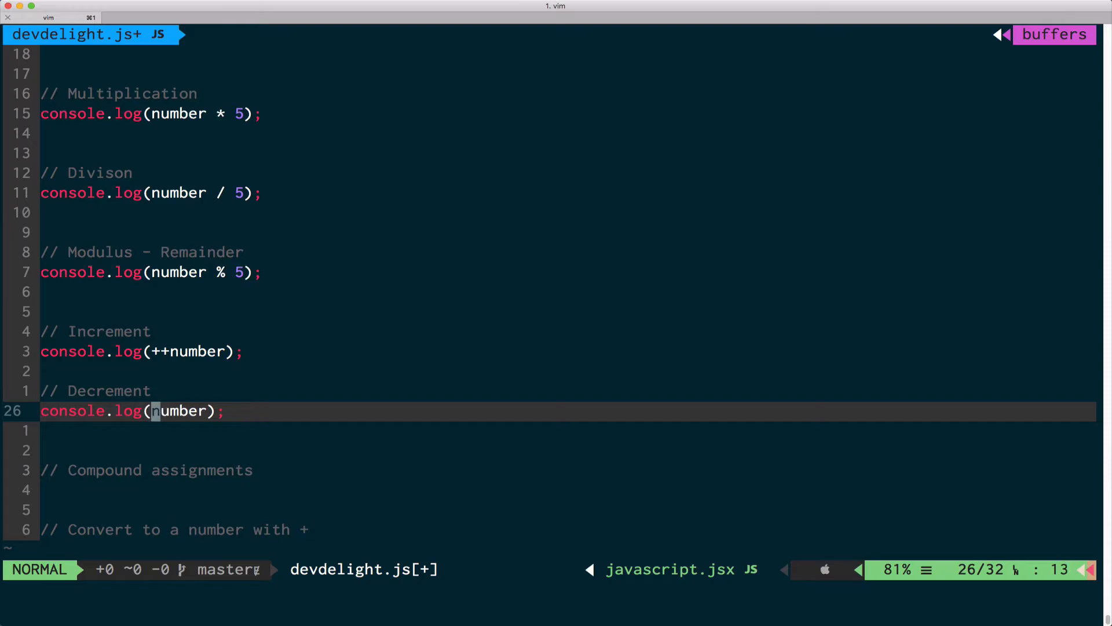
pyautogui.write('--')
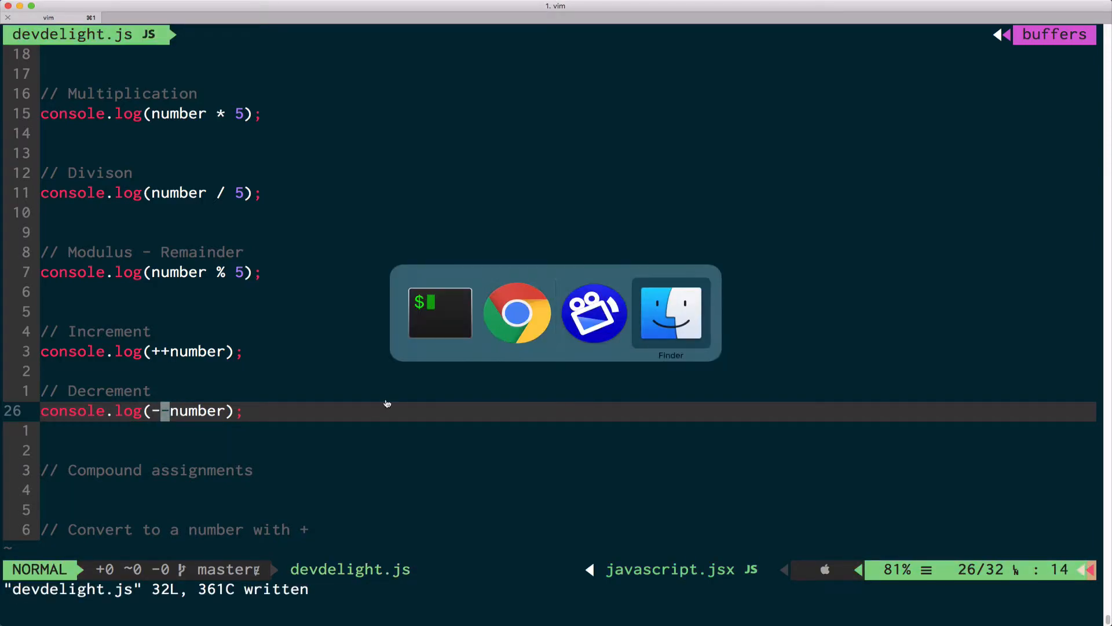
pyautogui.click(517, 312)
pyautogui.write('//')
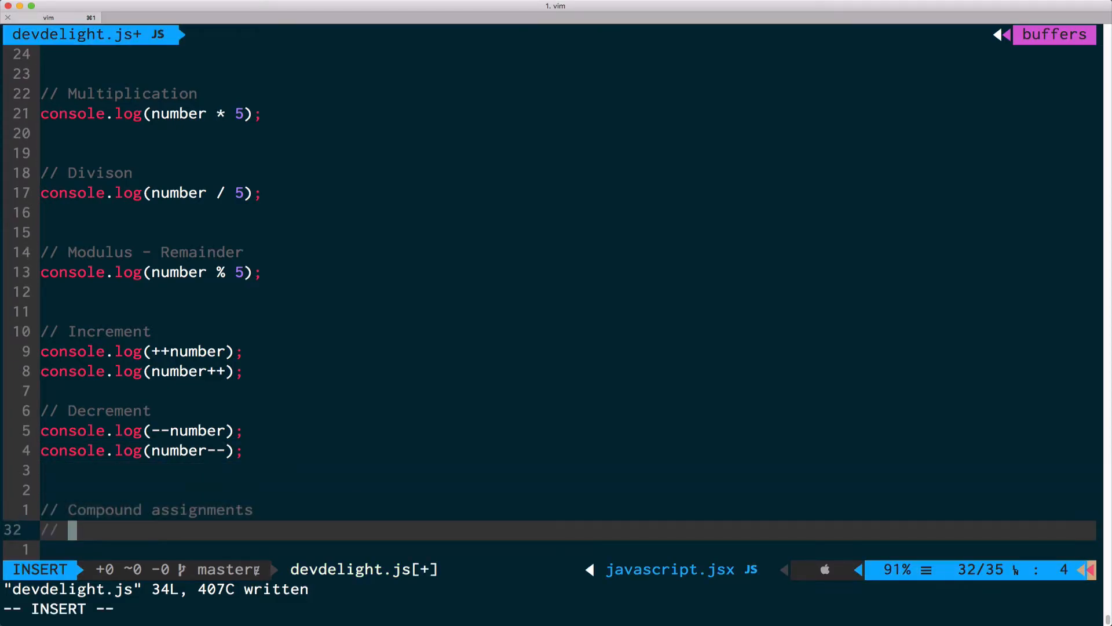
# - Declare var numberCompound = 15 under the Compound assignments comment
pyautogui.write('var nu')
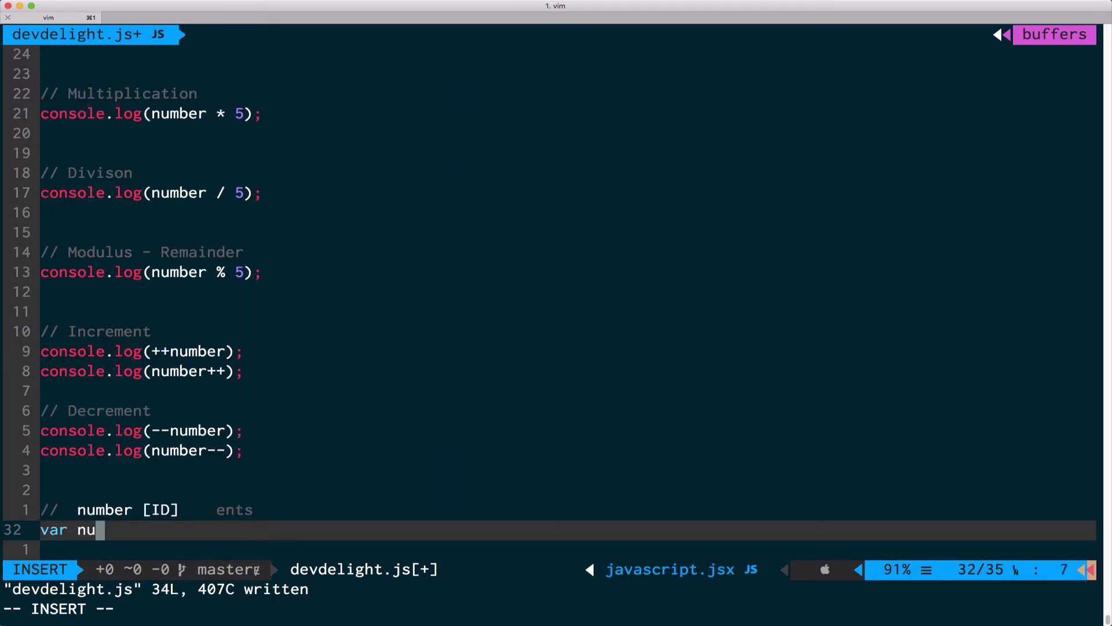
pyautogui.write('mber')
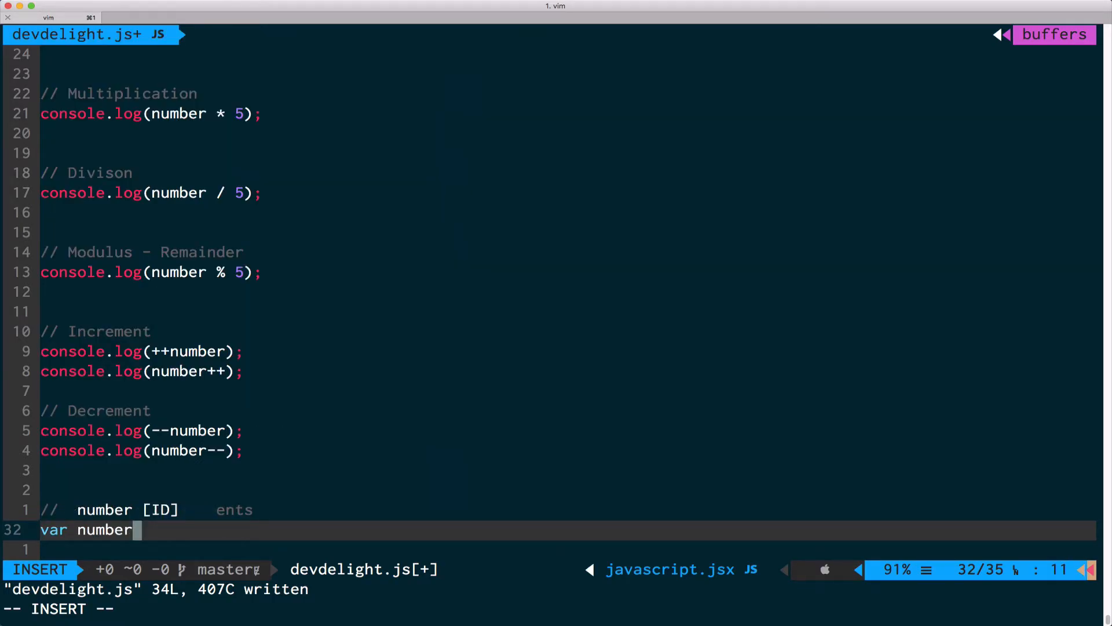
pyautogui.write('_')
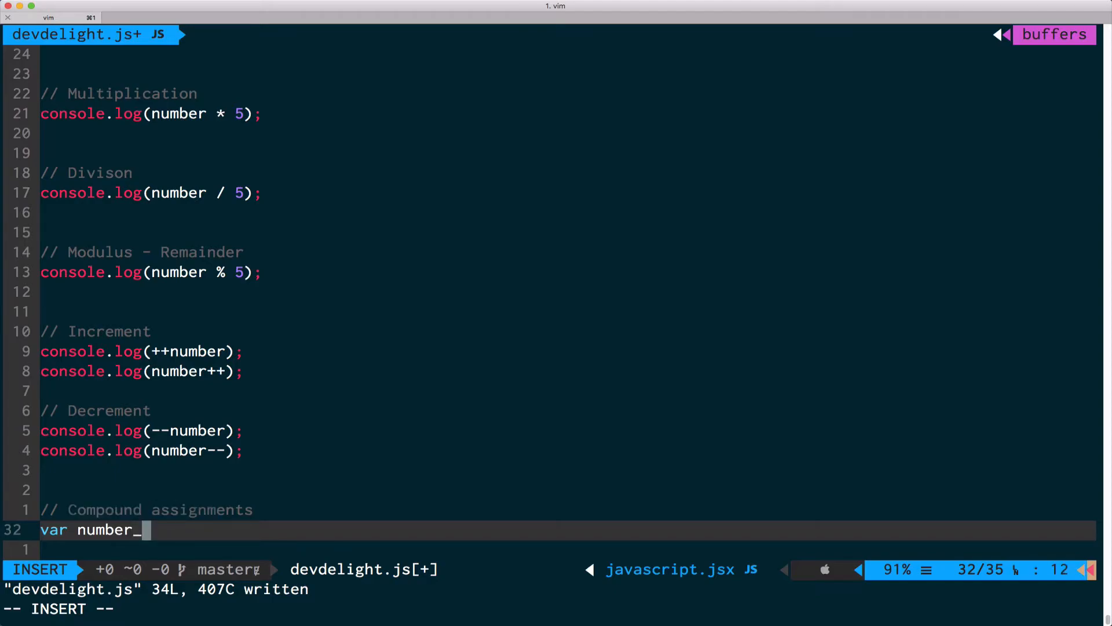
pyautogui.write('Comp')
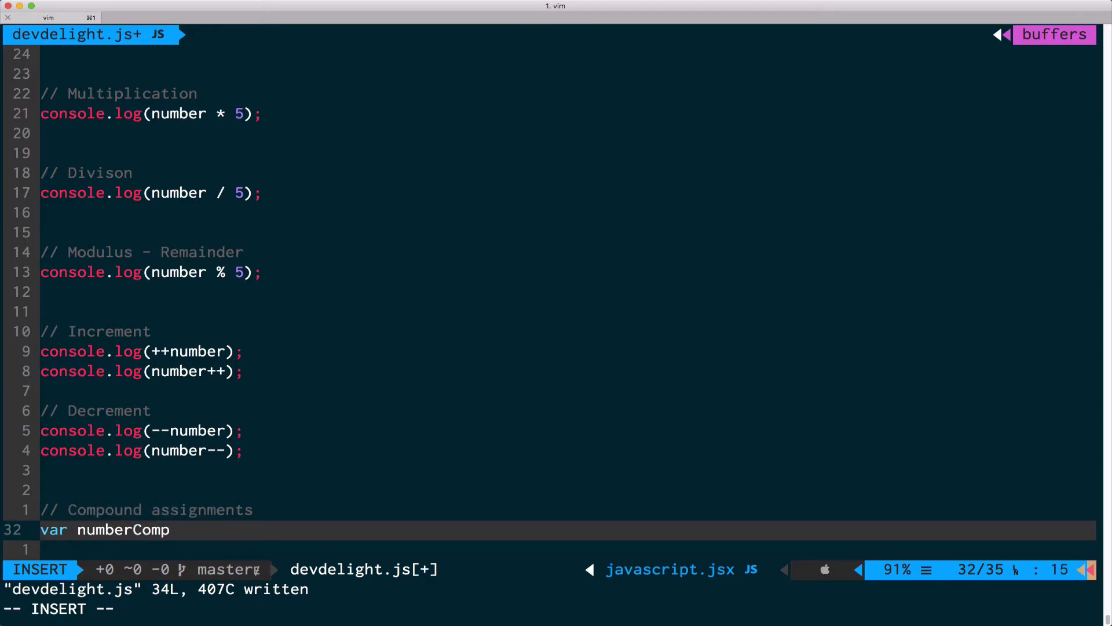
pyautogui.write('ound = 15;')
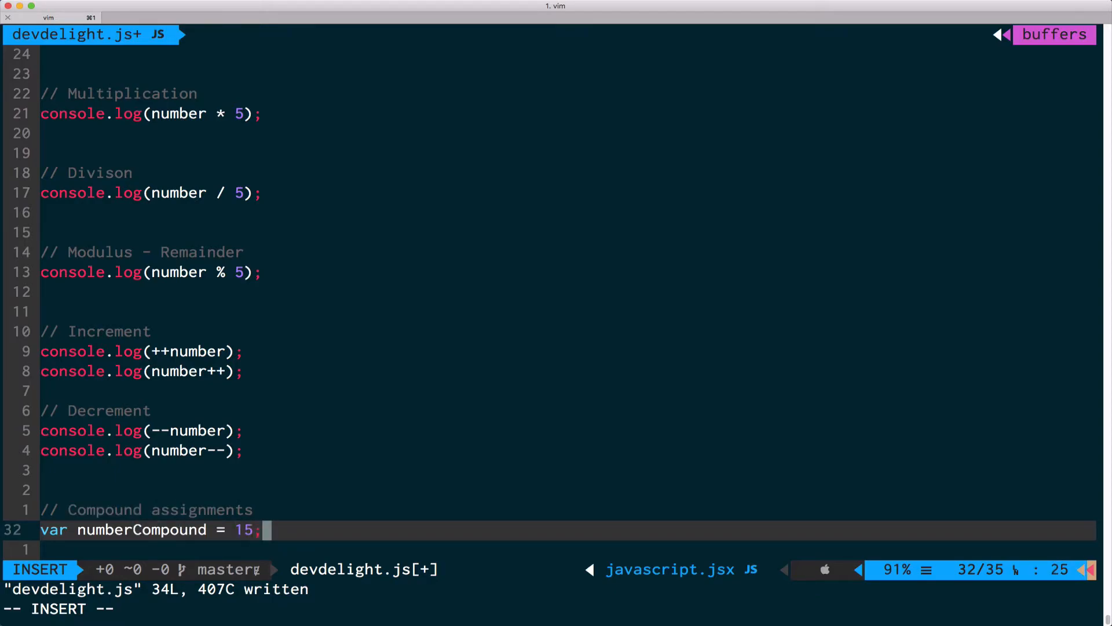
pyautogui.press('Escape')
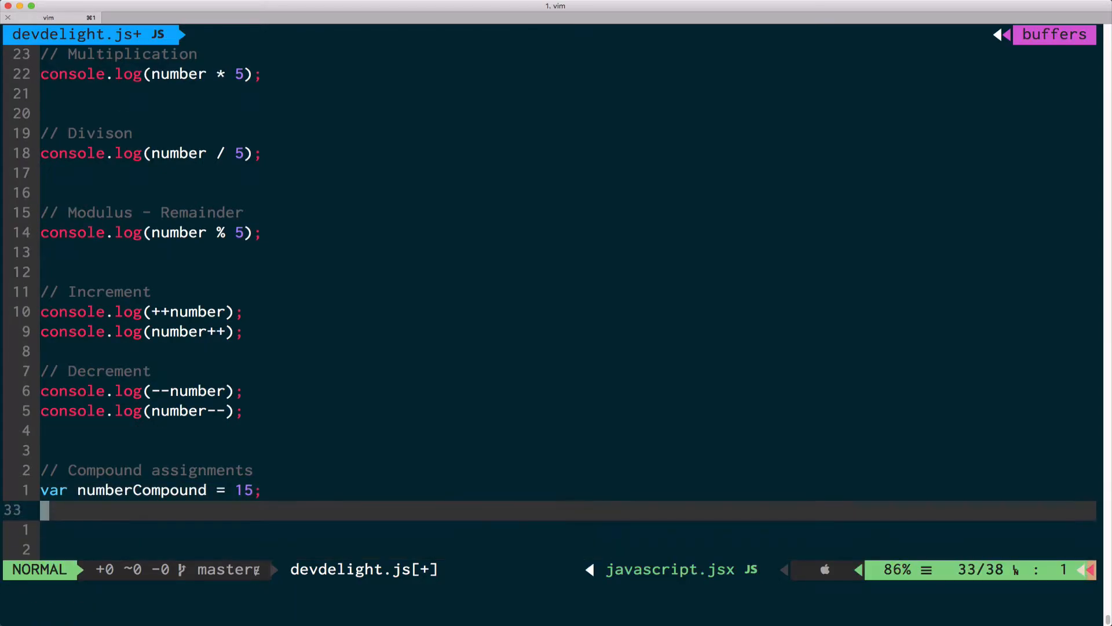
# - Log numberCompound and add a numberCompound += 1 update line
pyautogui.press('o')
pyautogui.write('console.log(')
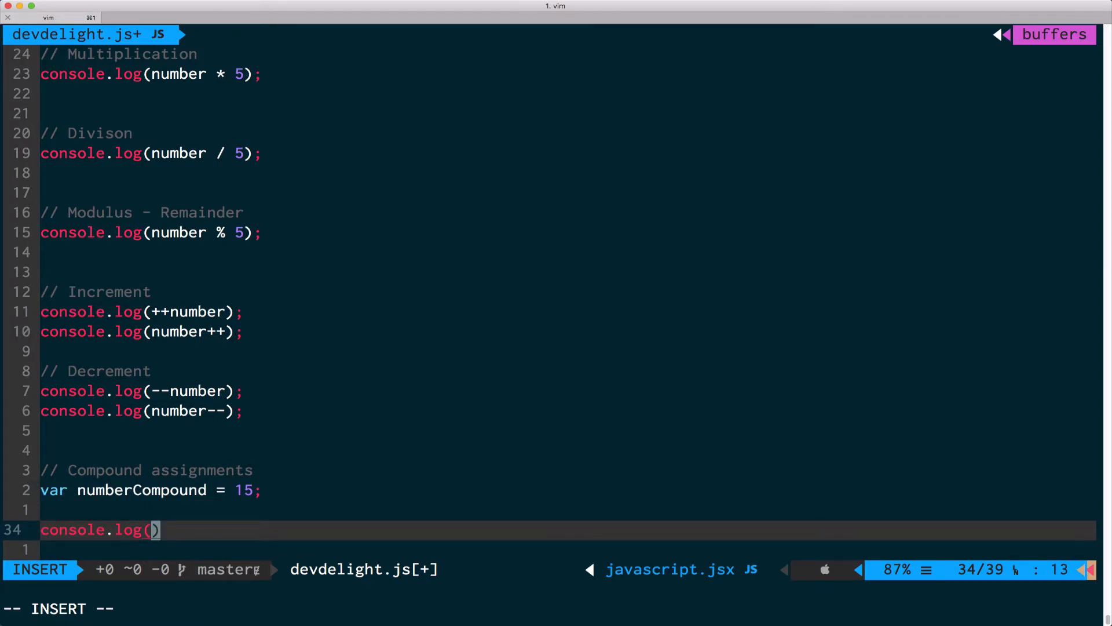
pyautogui.write('numberCompound')
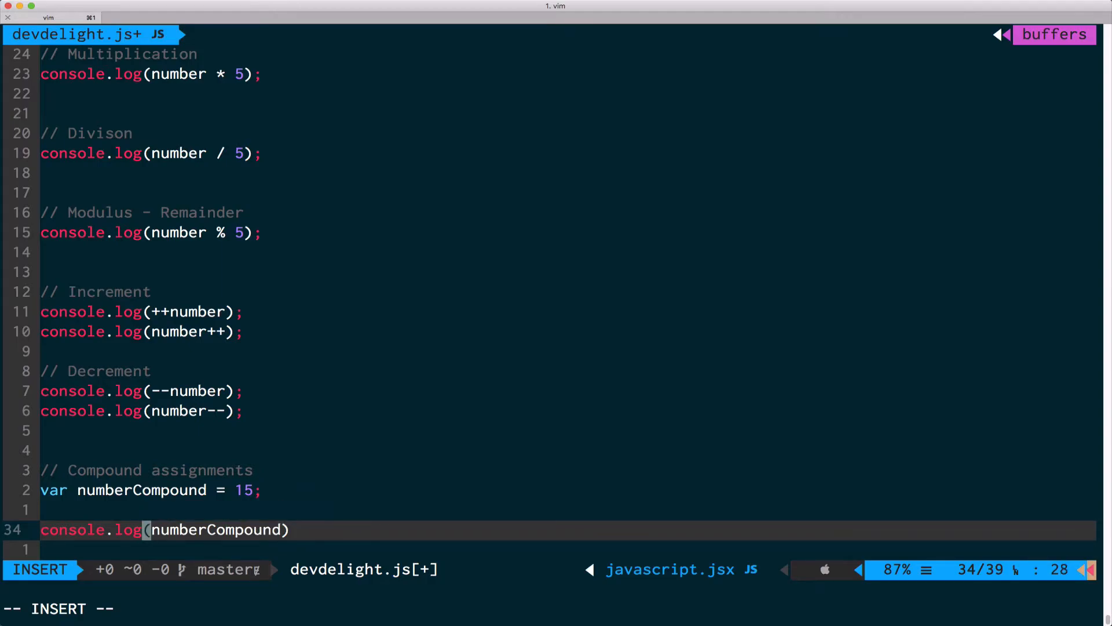
pyautogui.write('numb')
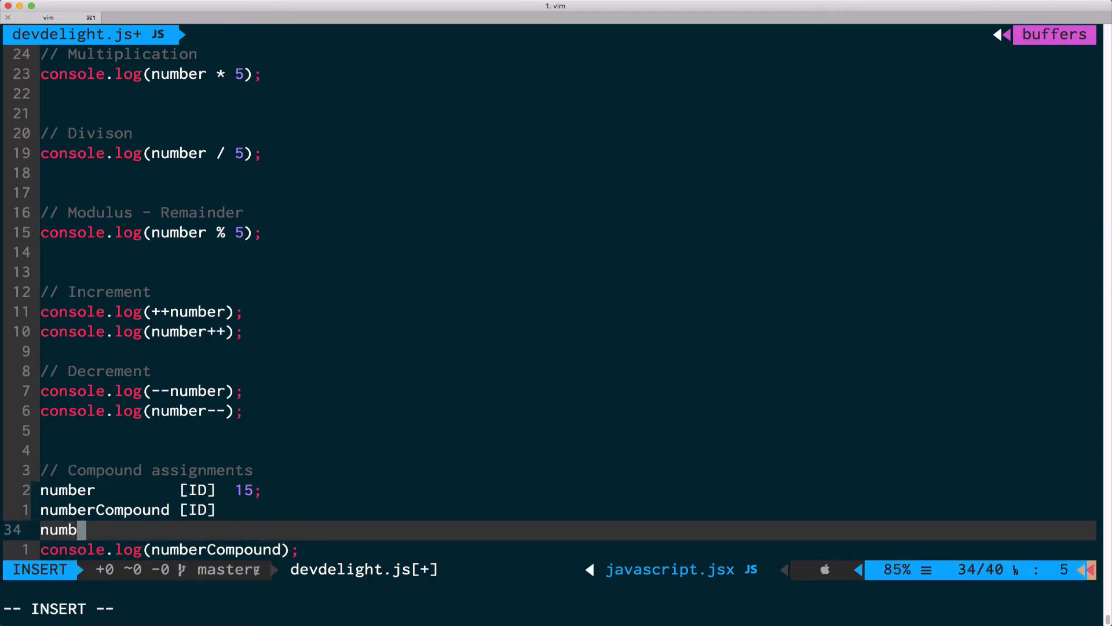
pyautogui.write('erCompound +=')
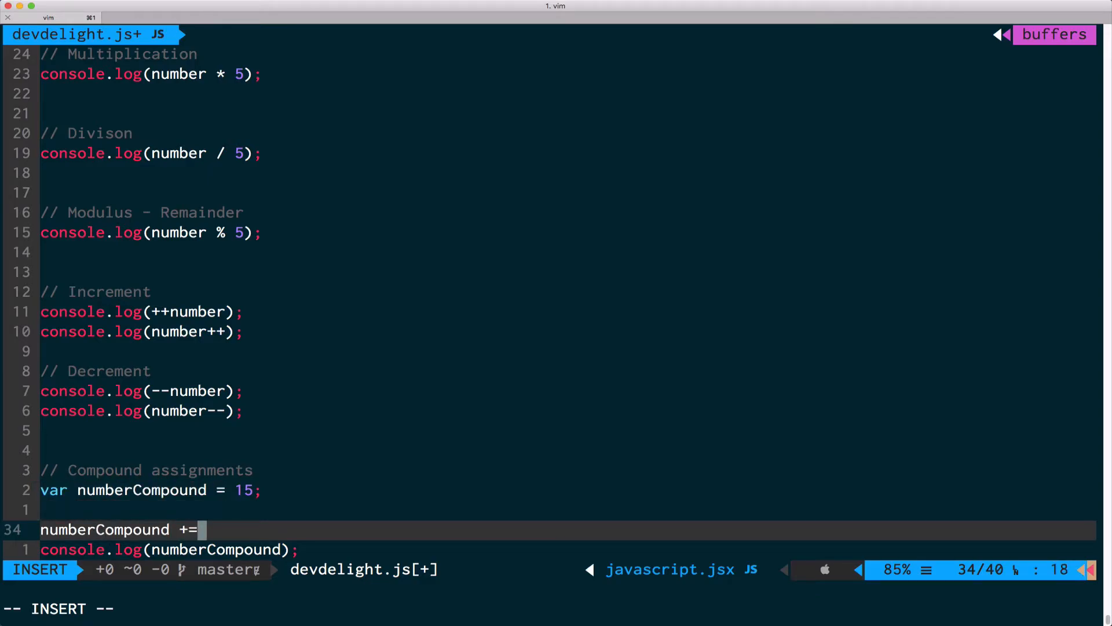
pyautogui.write('1;')
pyautogui.write('// Convert to a number with +')
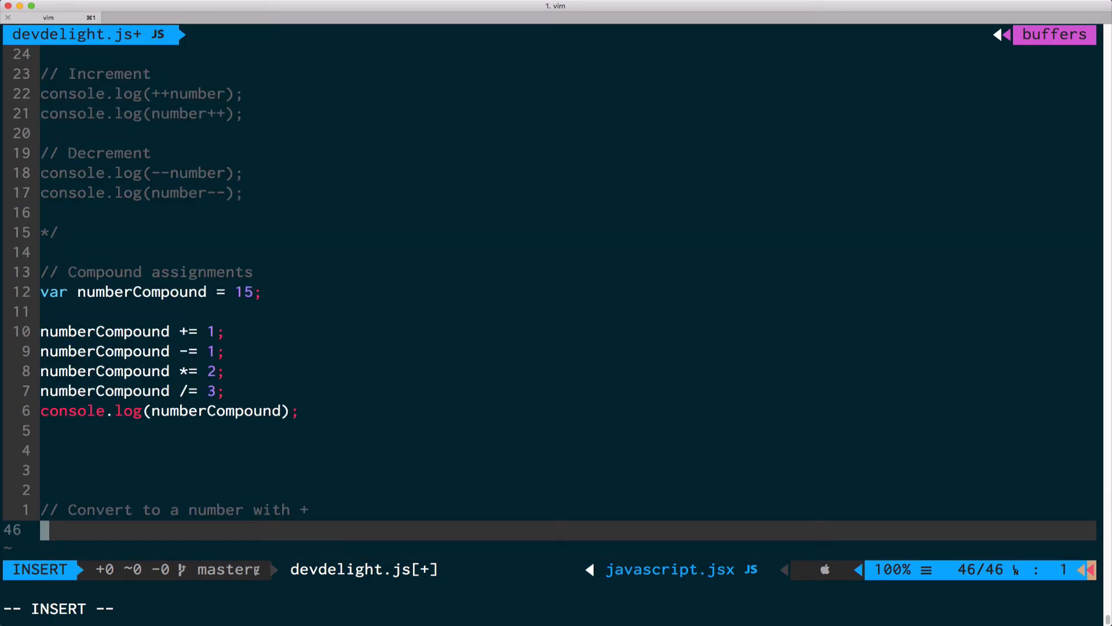
# - Declare number1 = 15 and numberStr = '4' under the Convert comment
pyautogui.write('var')
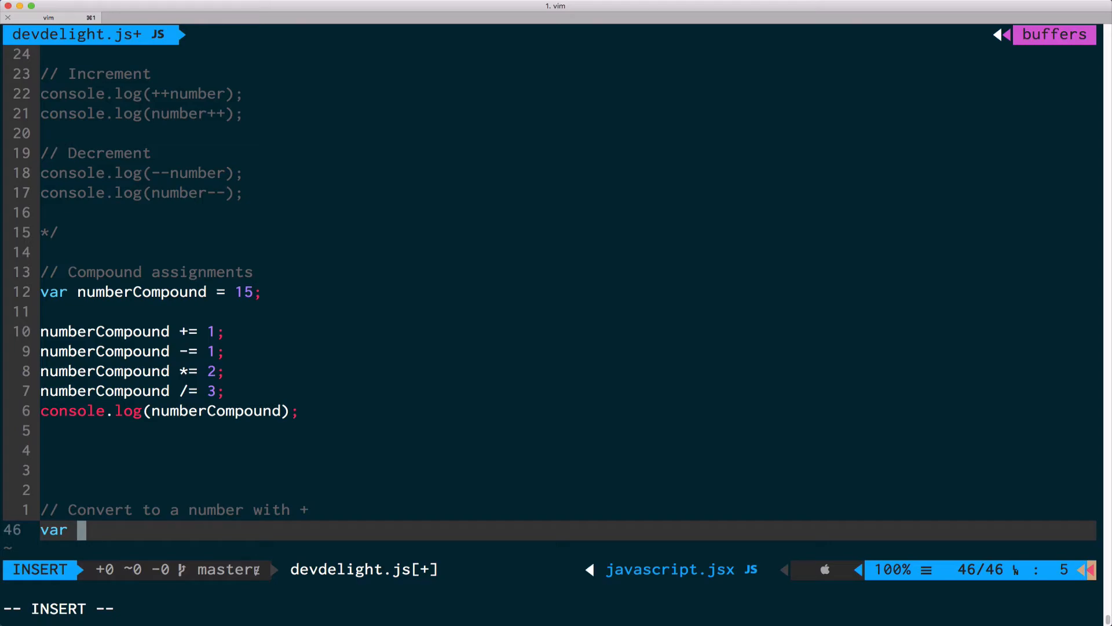
pyautogui.write('number1 = 15;')
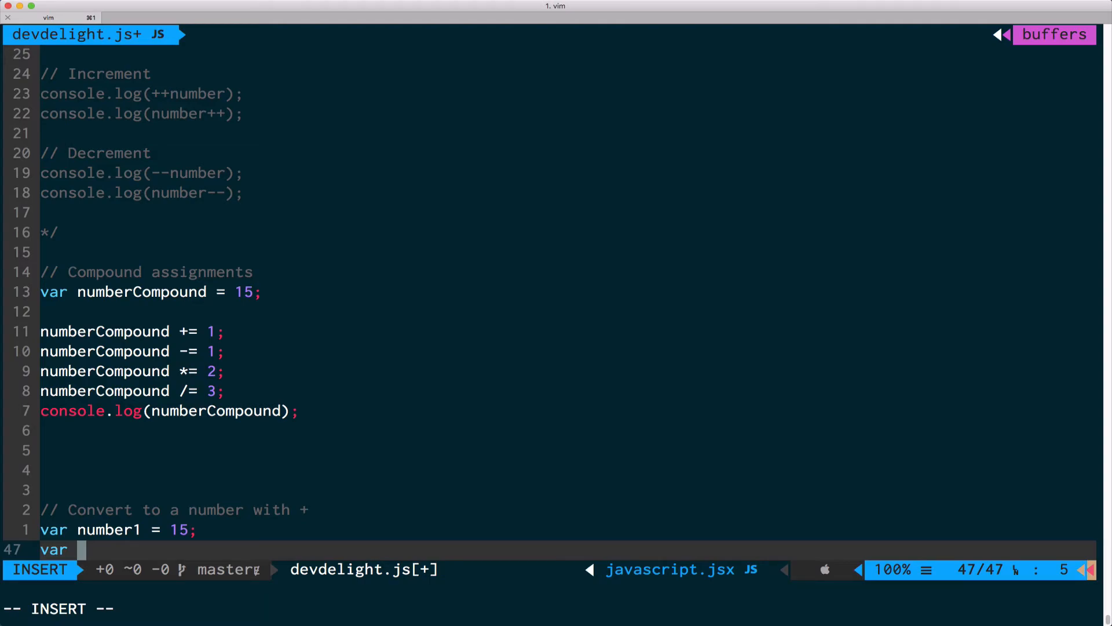
pyautogui.write('number_st')
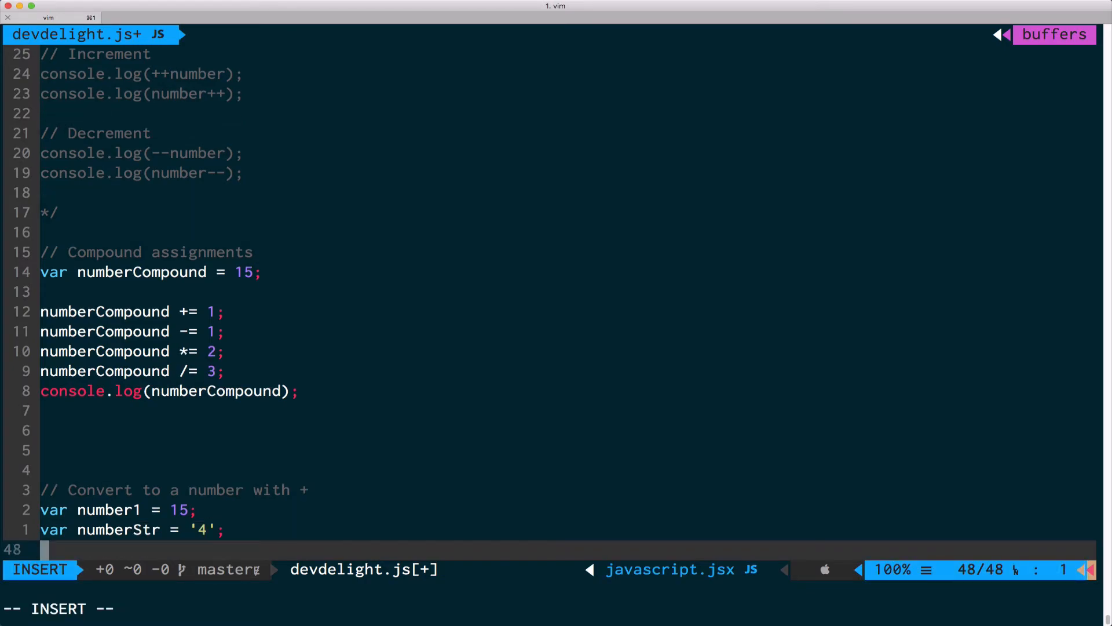
# - Log numberStr + 15 and +numberStr + 15 to show unary-plus string conversion
pyautogui.write('c')
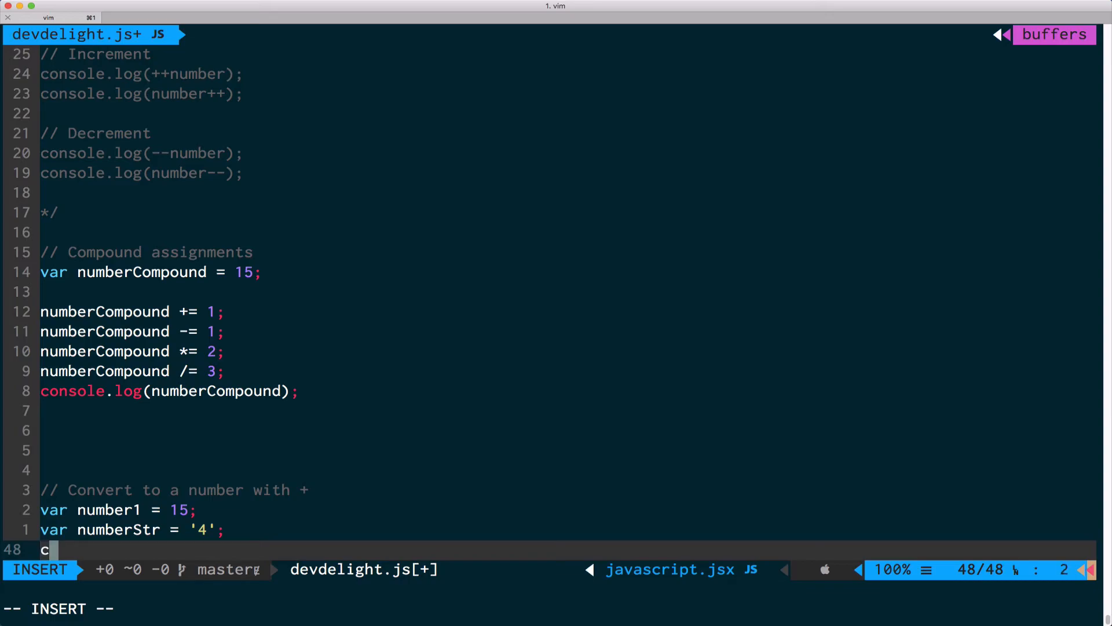
pyautogui.write('onsole>')
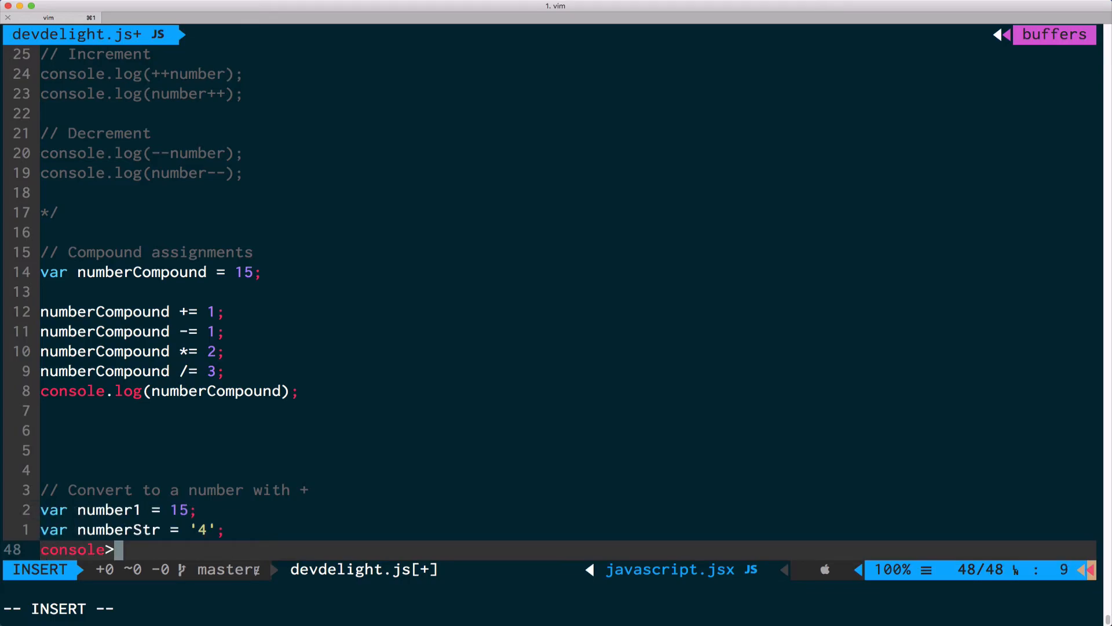
pyautogui.write('.log(')
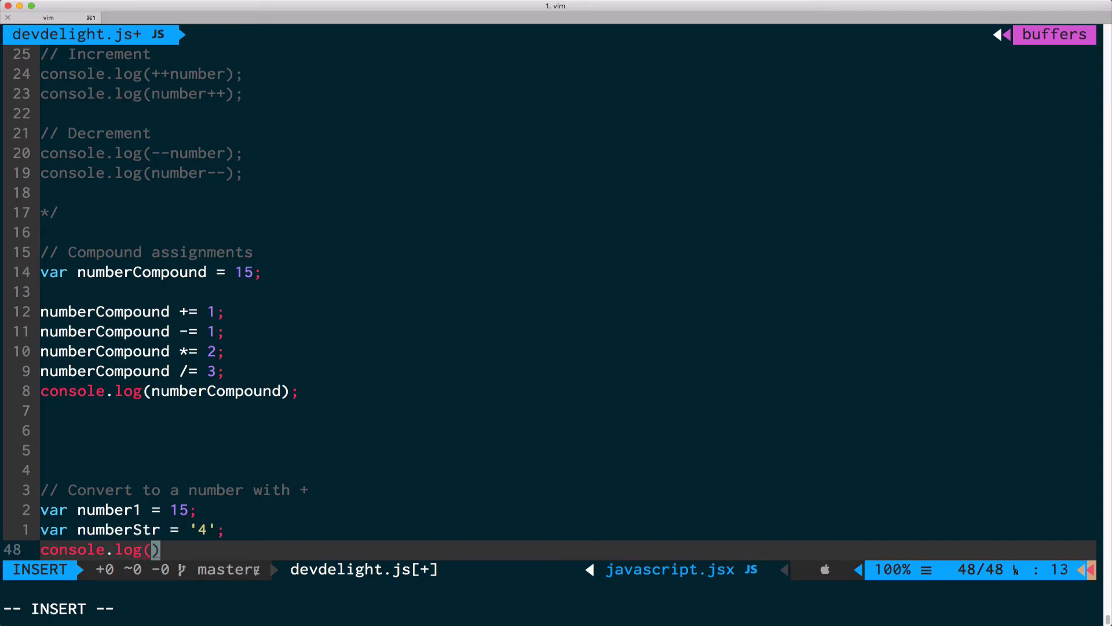
pyautogui.write('+numberStr +')
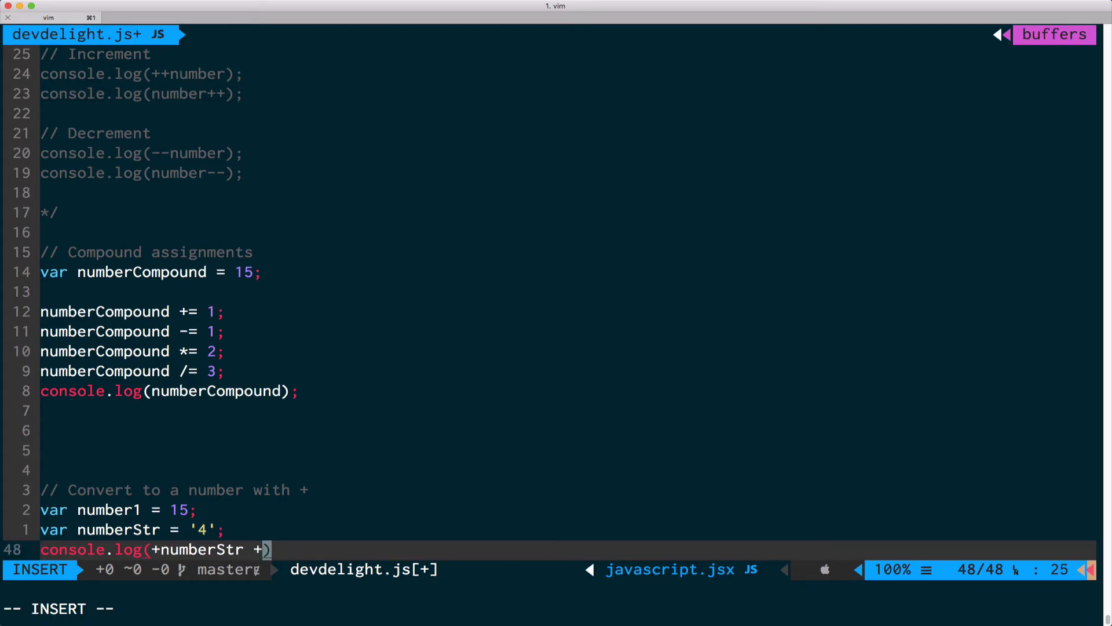
pyautogui.write('15);')
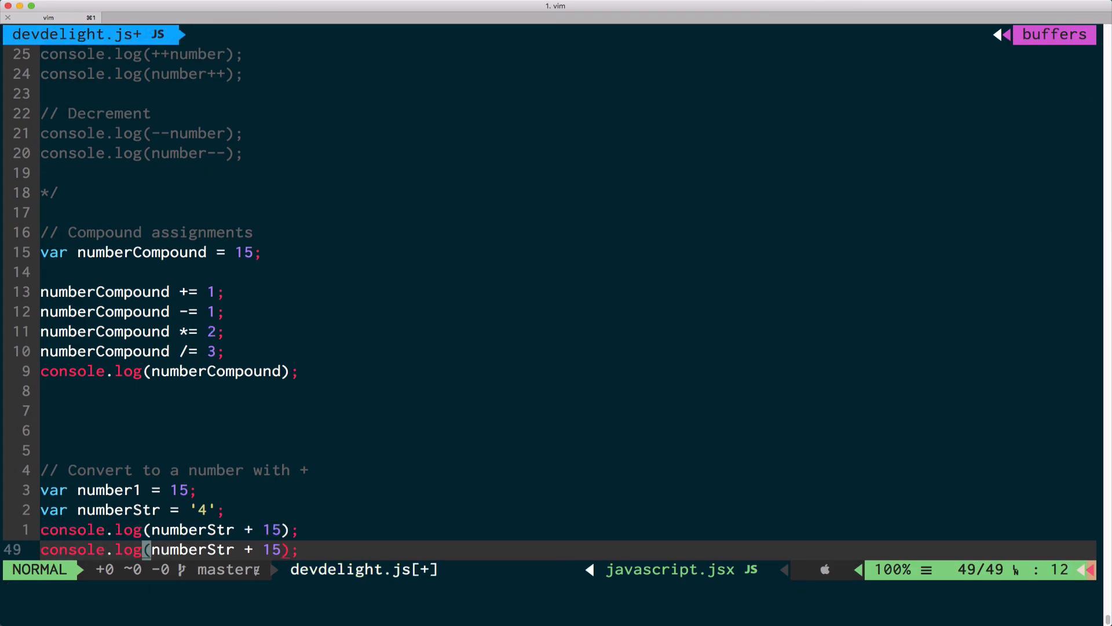
pyautogui.write('+')
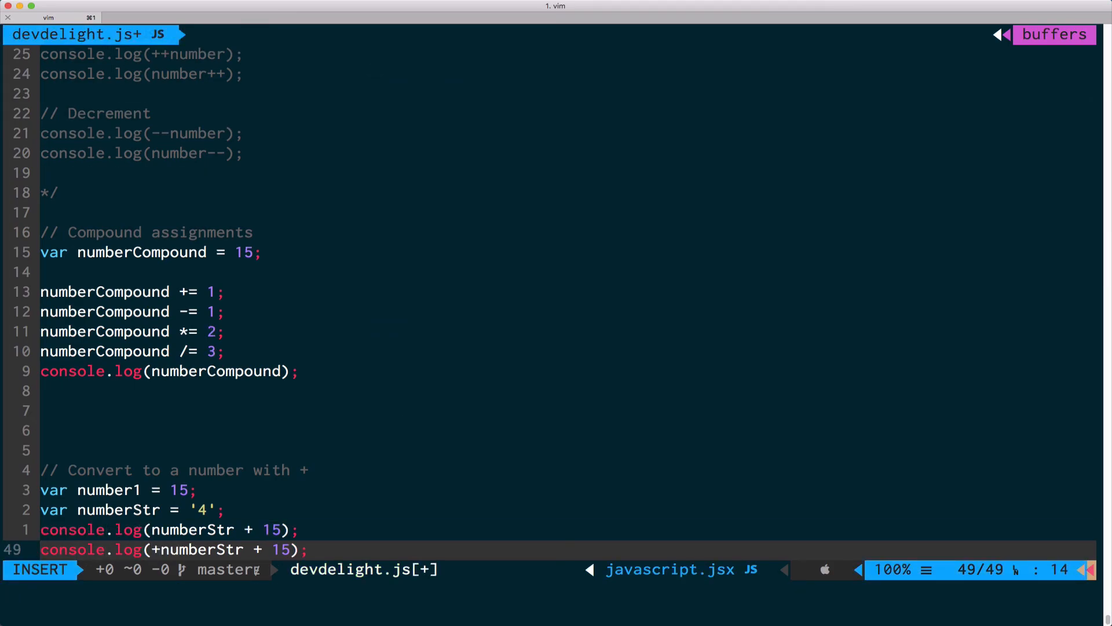